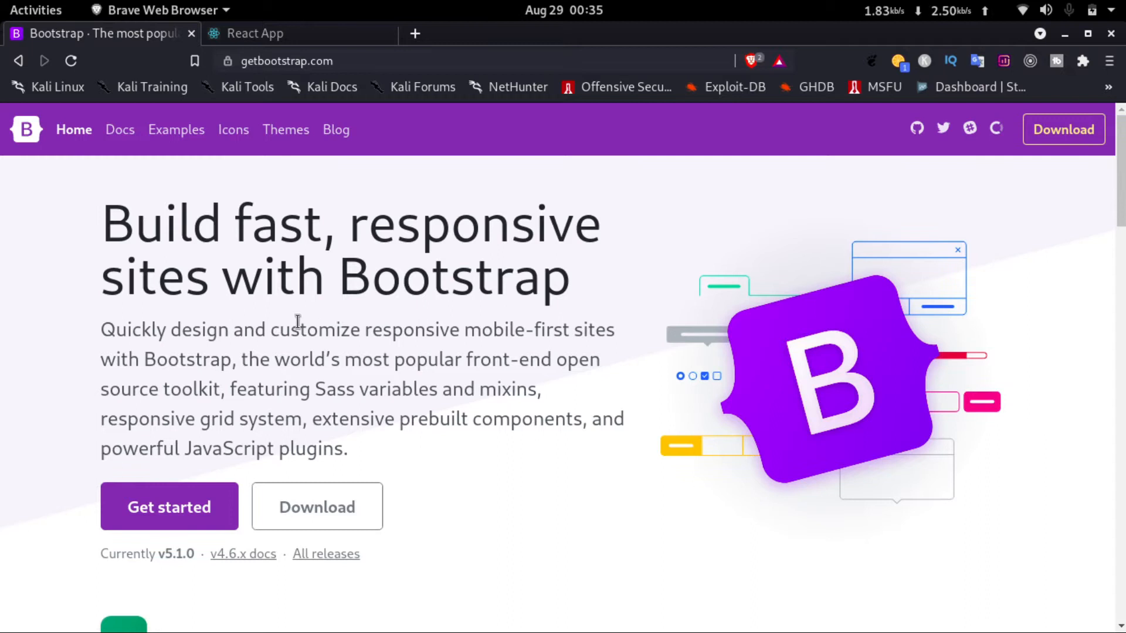
mouse_move(81, 474)
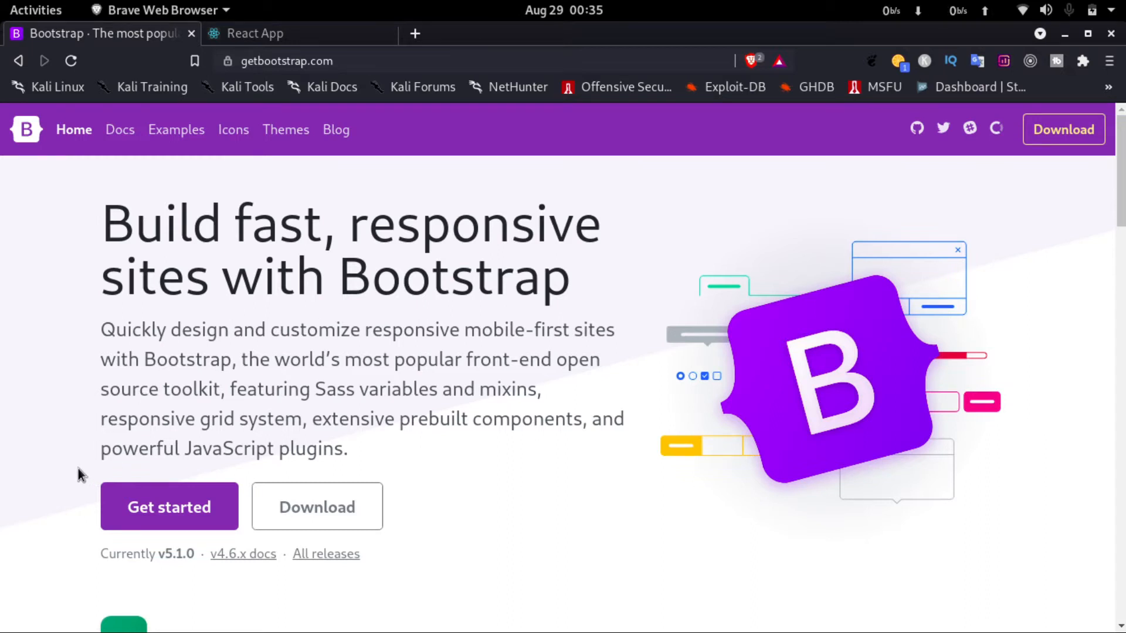
Copy the Bootstrap CSS CDN link snippet from getbootstrap.com's Get started page.
click(169, 506)
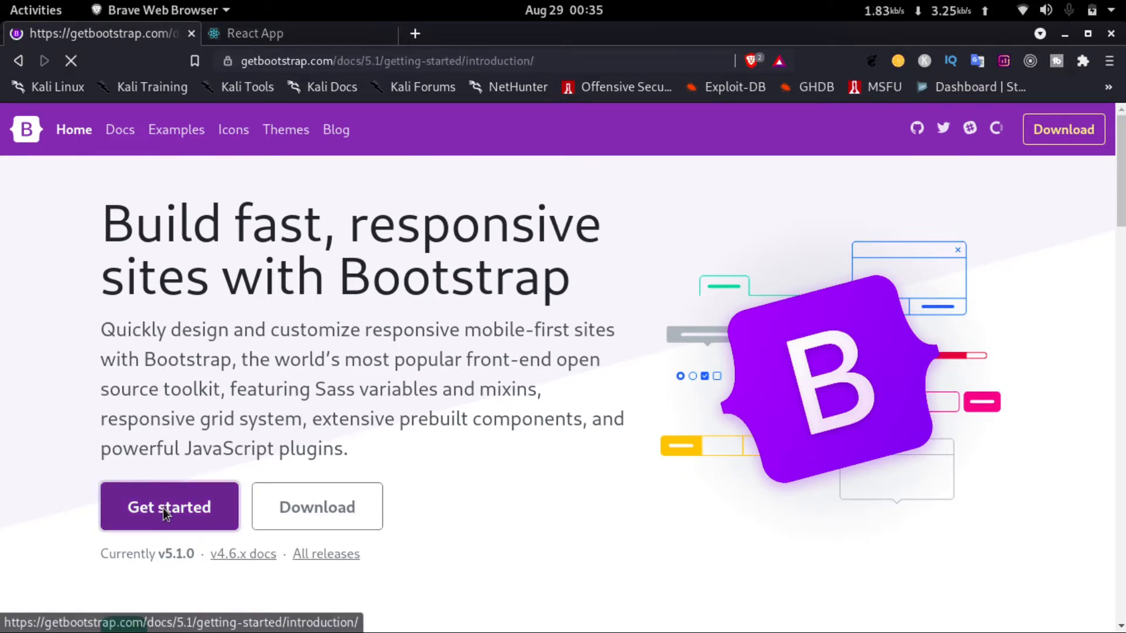
click(169, 507)
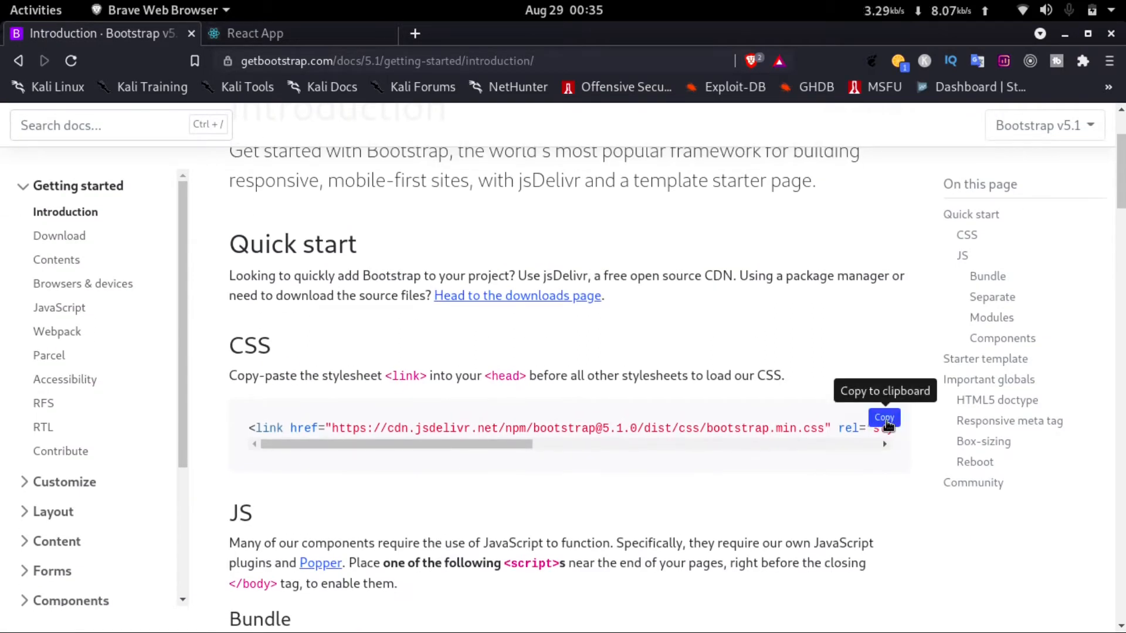
click(35, 9)
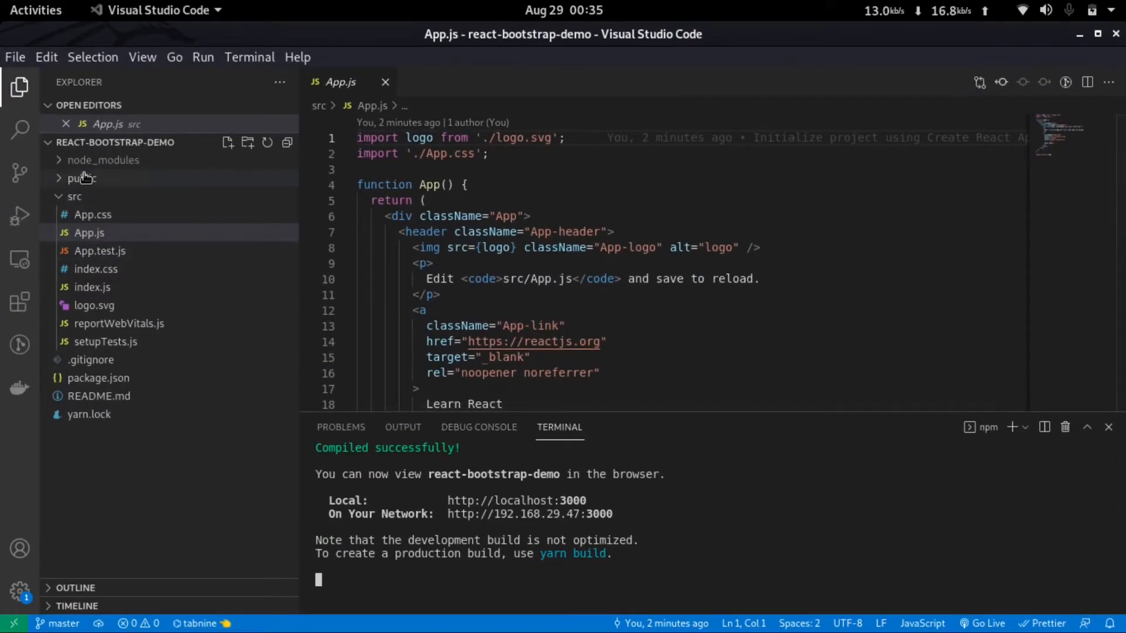
Put Bootstrap's CSS link and JS bundle script in public/index.html's head, then stop the server.
click(83, 178)
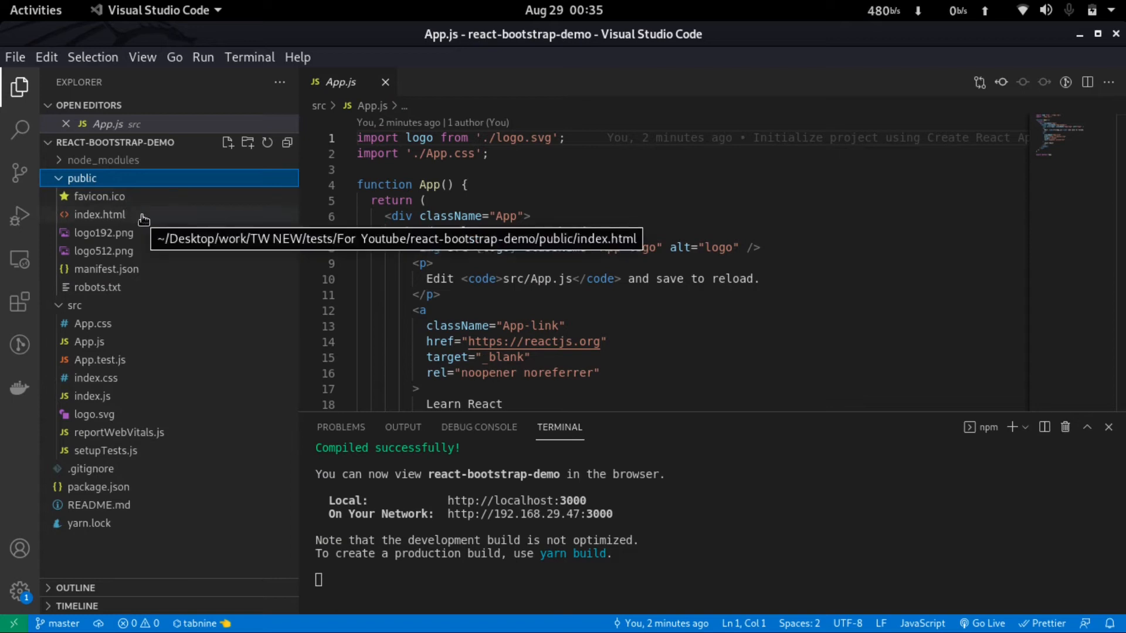
click(99, 214)
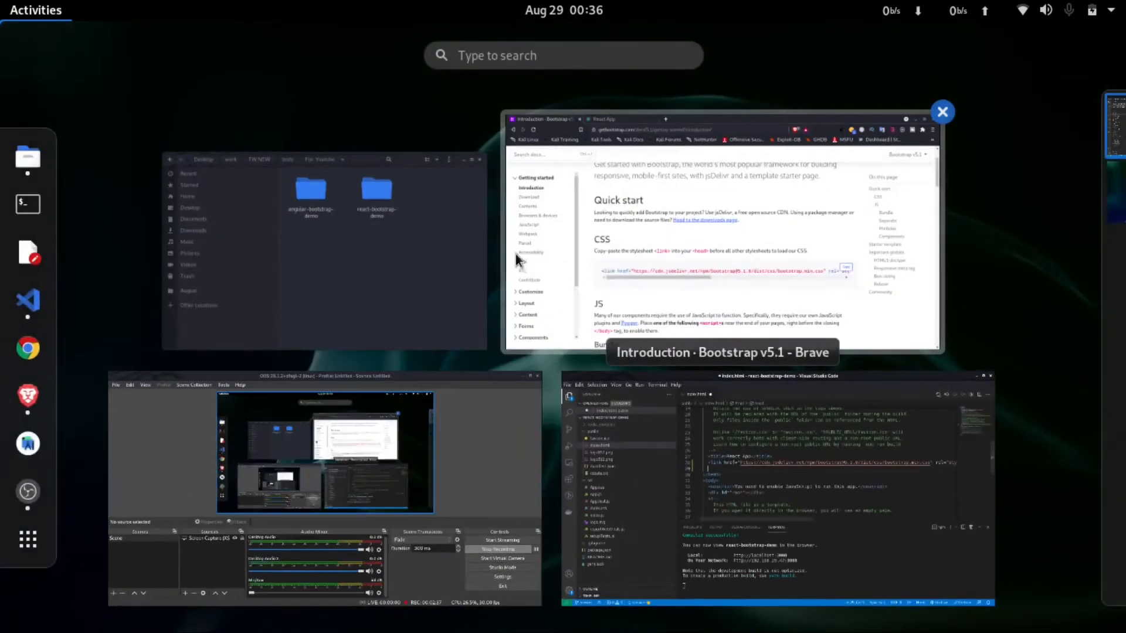
click(722, 237)
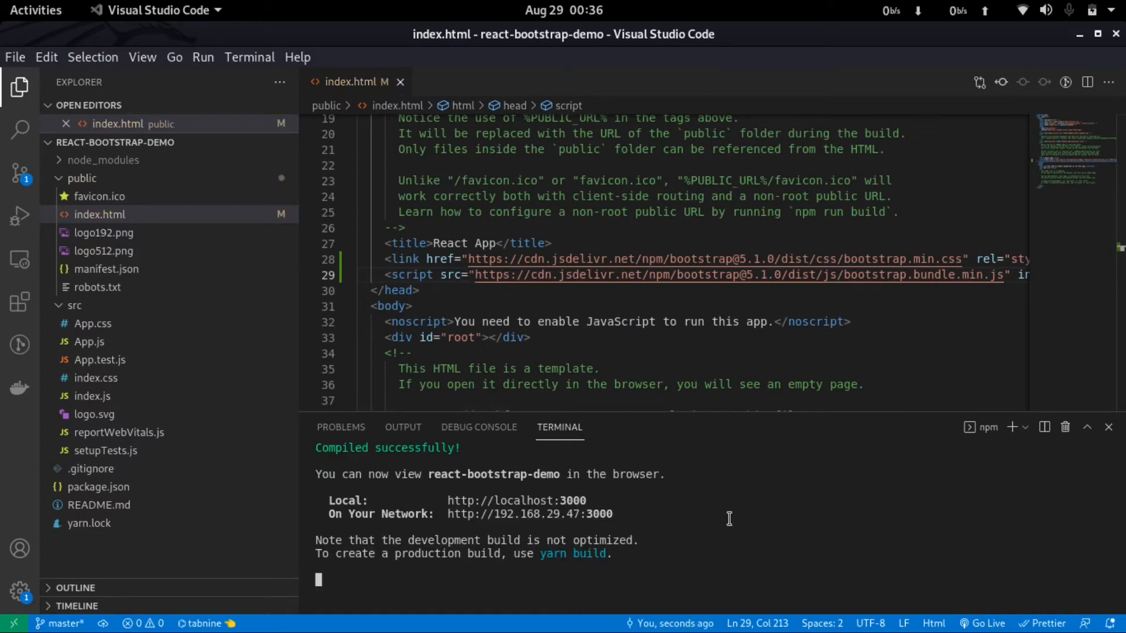
key(ctrl+c)
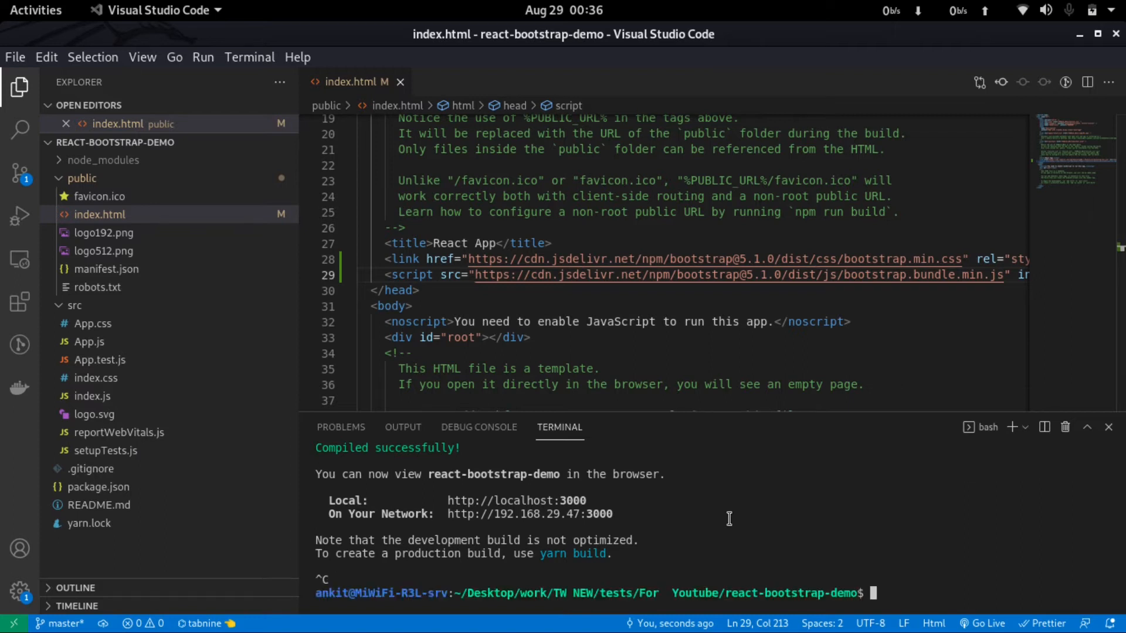
Run npm start to serve the React app at localhost:3000 again.
text(npm start)
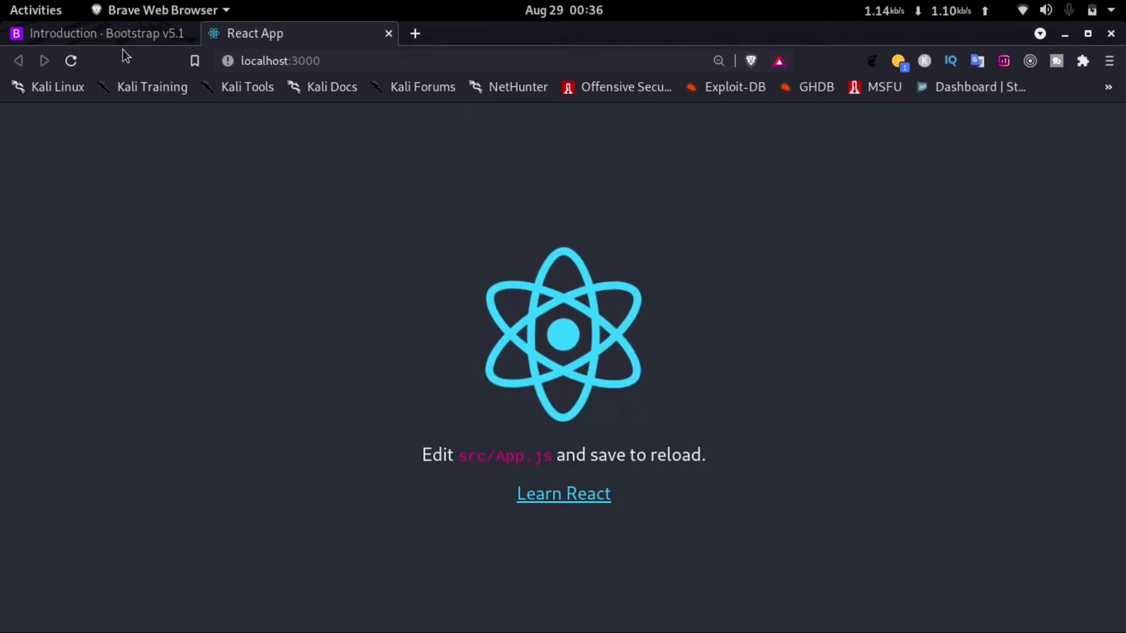
Copy the eight-alert example markup from Bootstrap's Components > Alerts docs page.
click(100, 33)
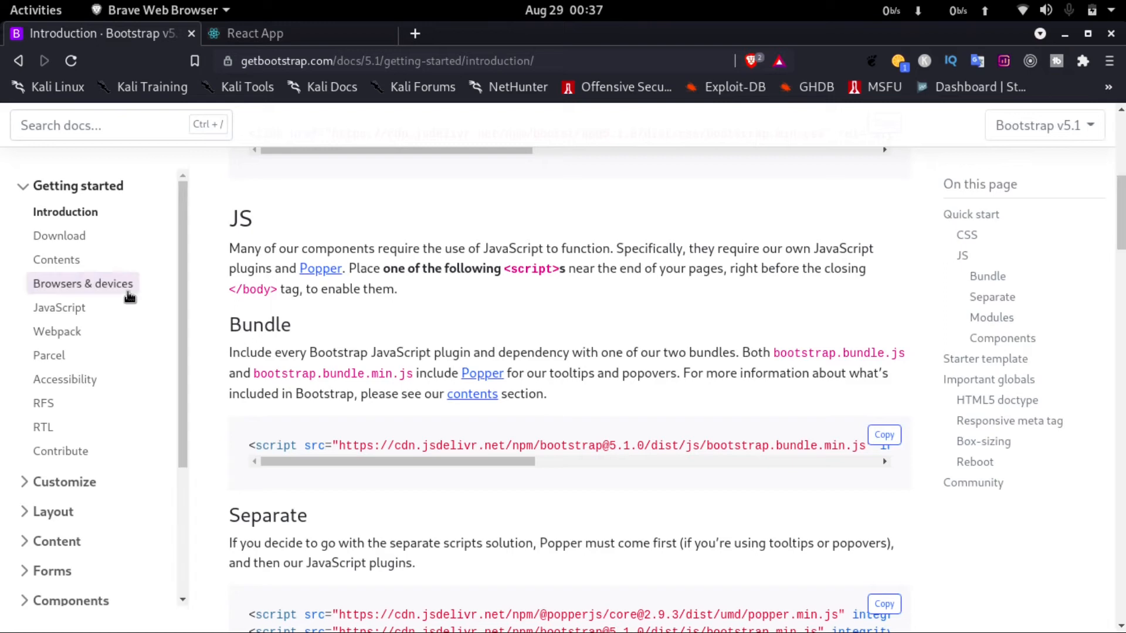
click(69, 601)
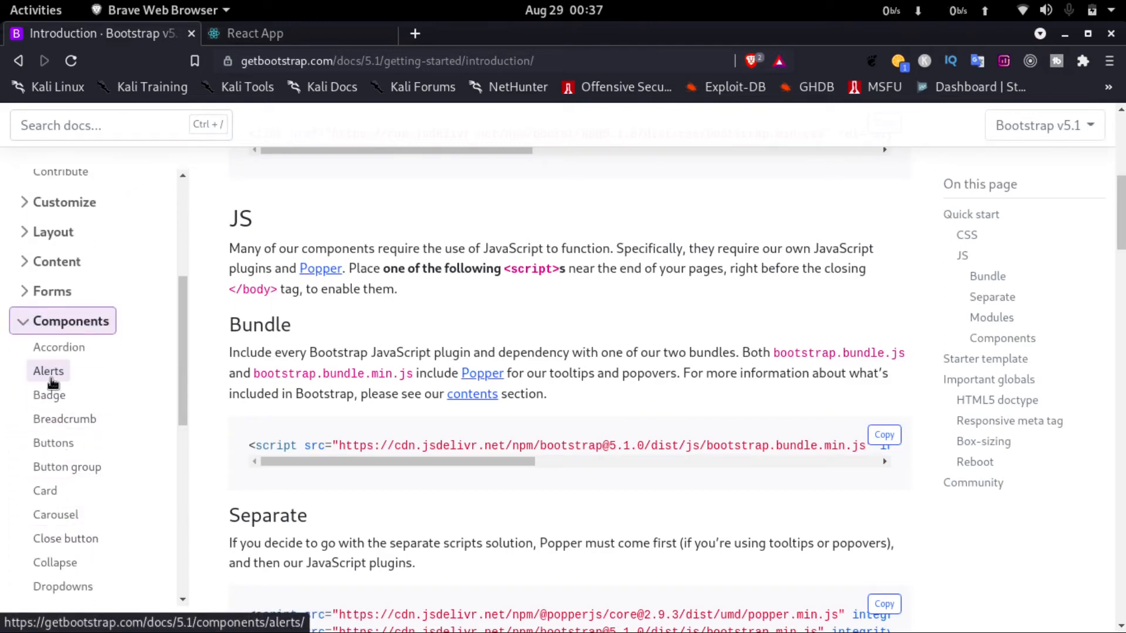
click(48, 370)
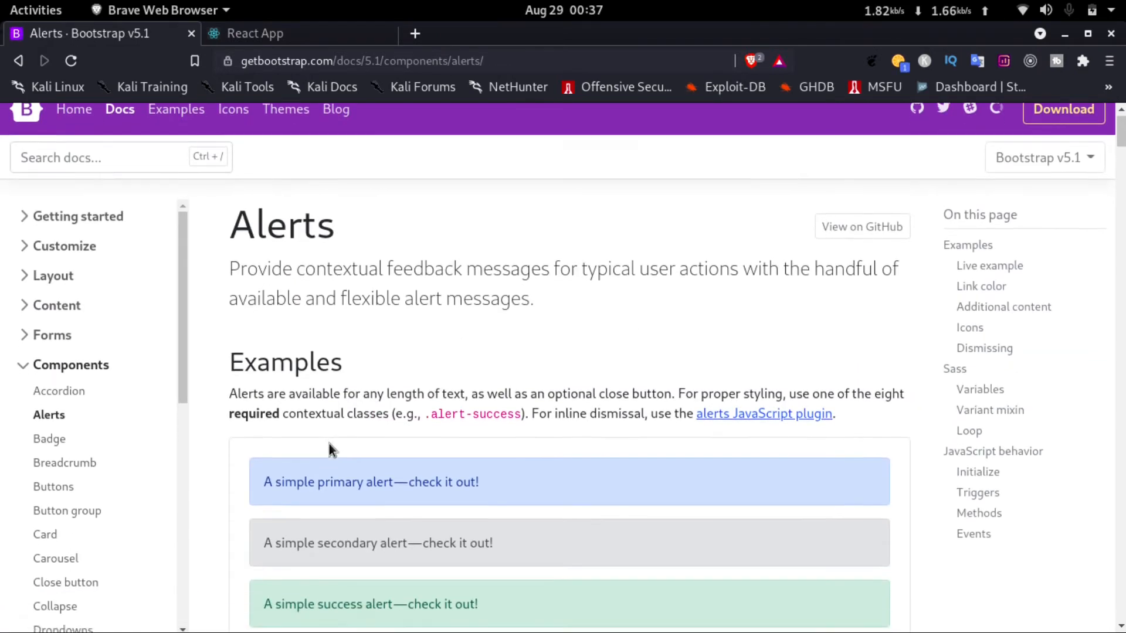
scroll(down, 3)
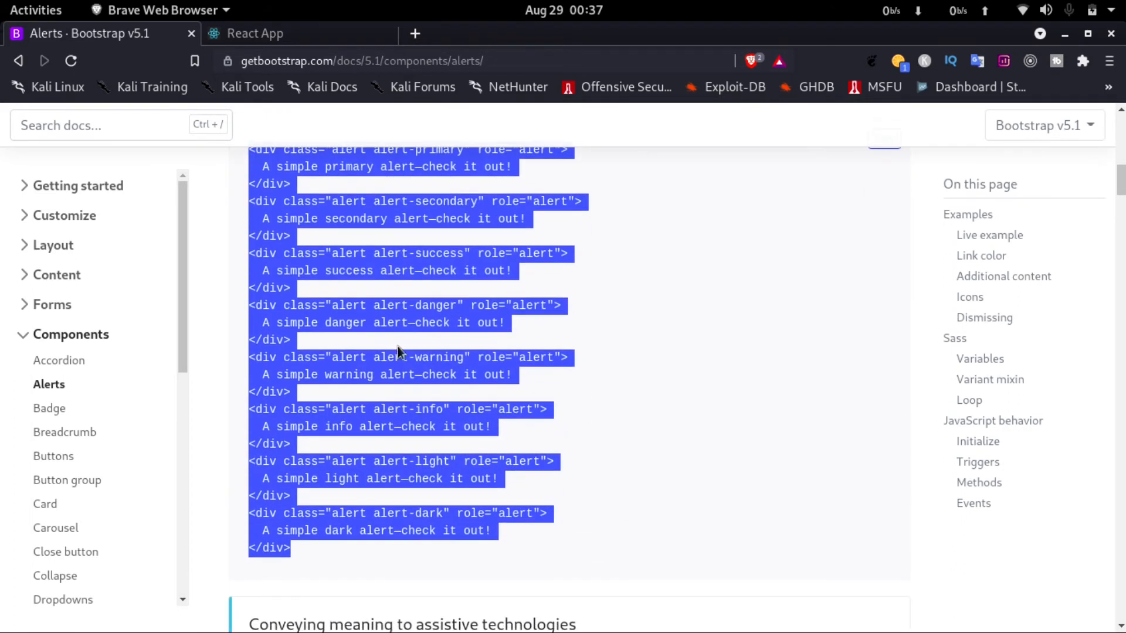
click(35, 10)
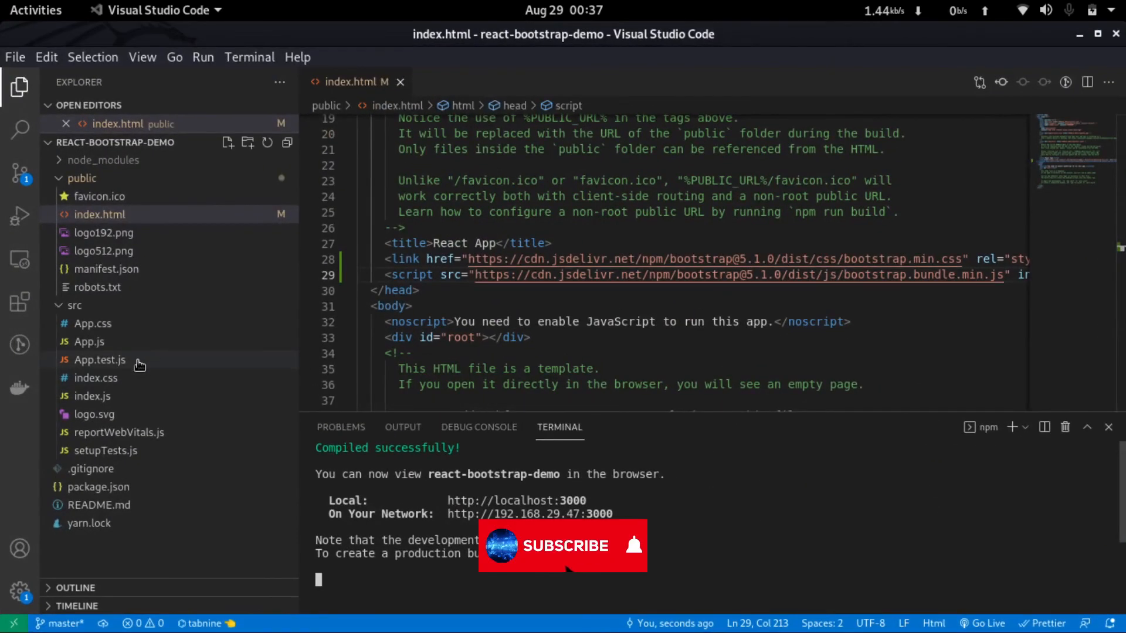
mouse_move(89, 341)
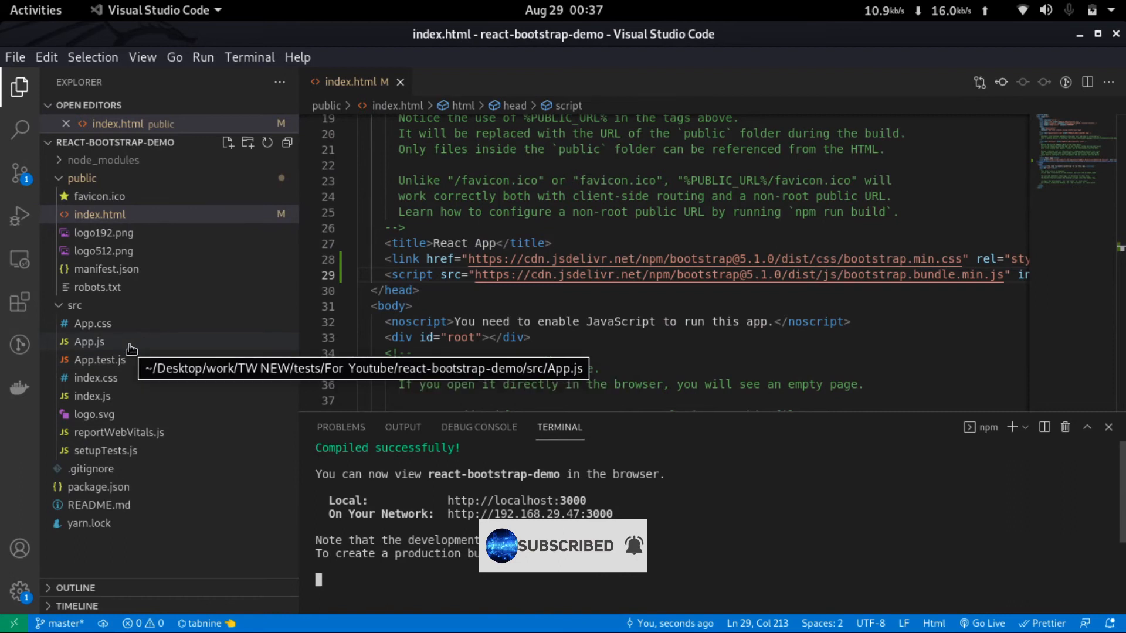
Replace App.js's <header> contents with the eight alert divs and view localhost:3000.
click(89, 341)
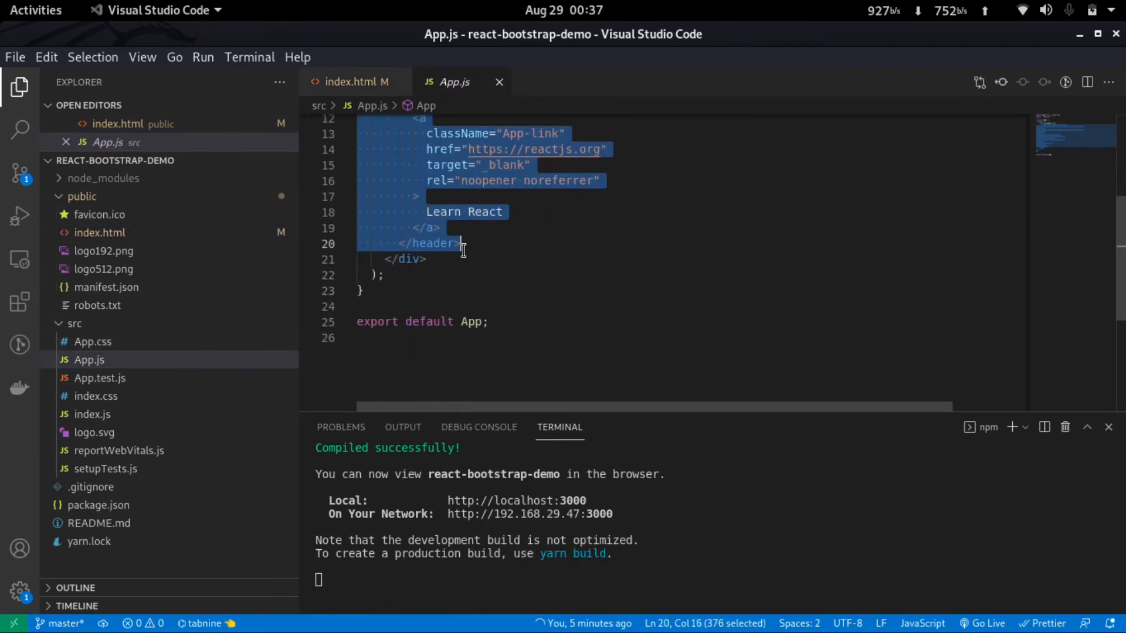
key(Delete)
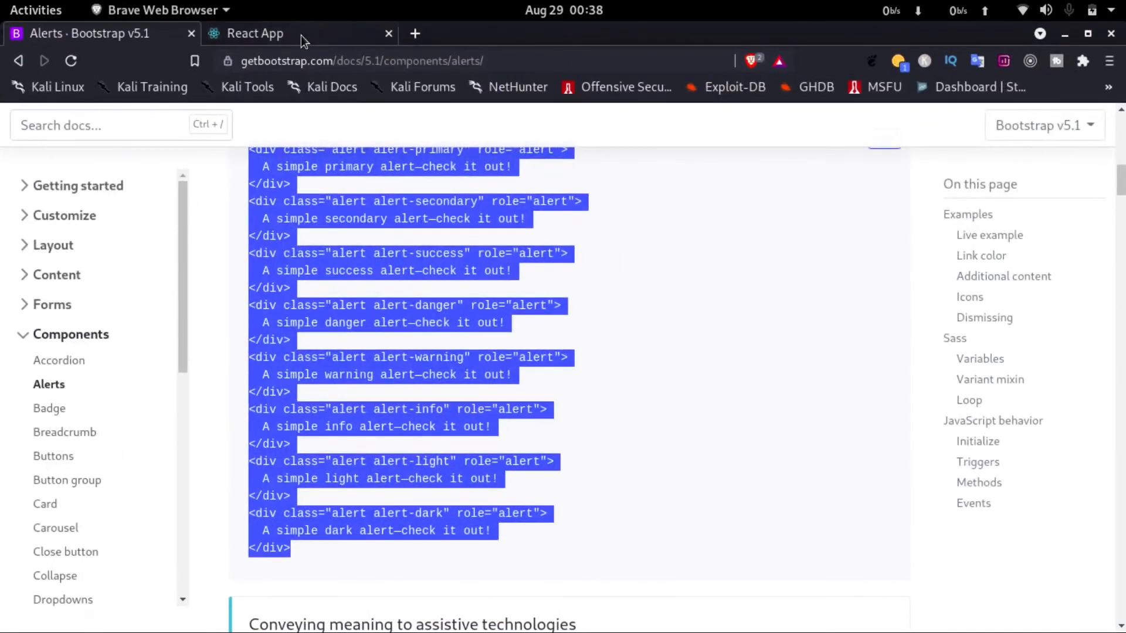
click(256, 33)
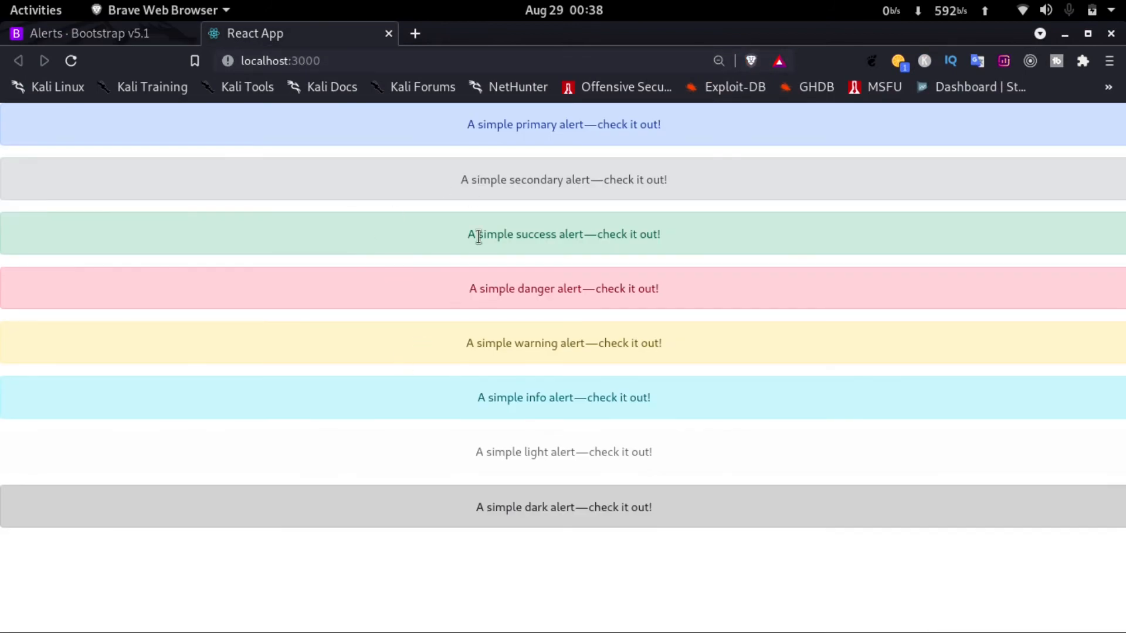
mouse_move(555, 342)
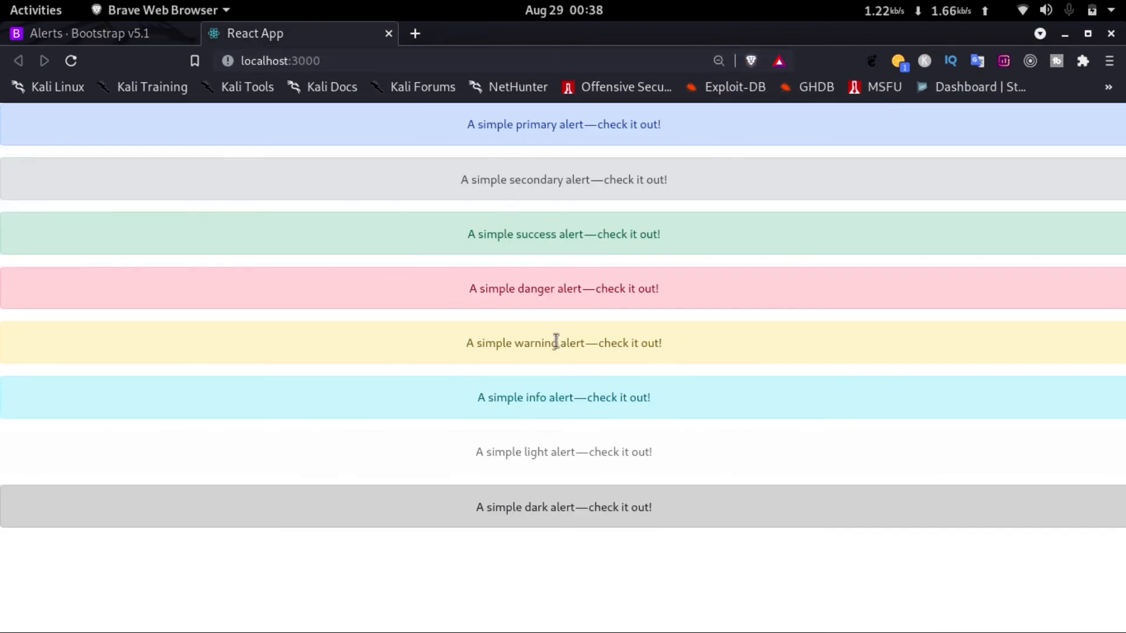